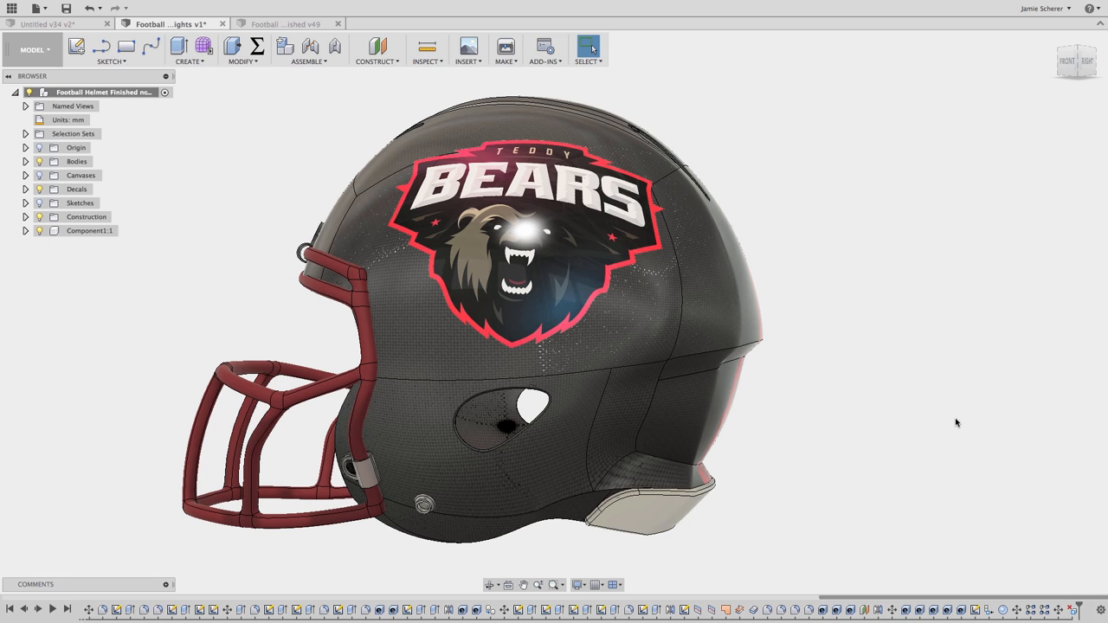
- Browse the Create menu's pattern tools toward Rectangular Pattern
click(189, 50)
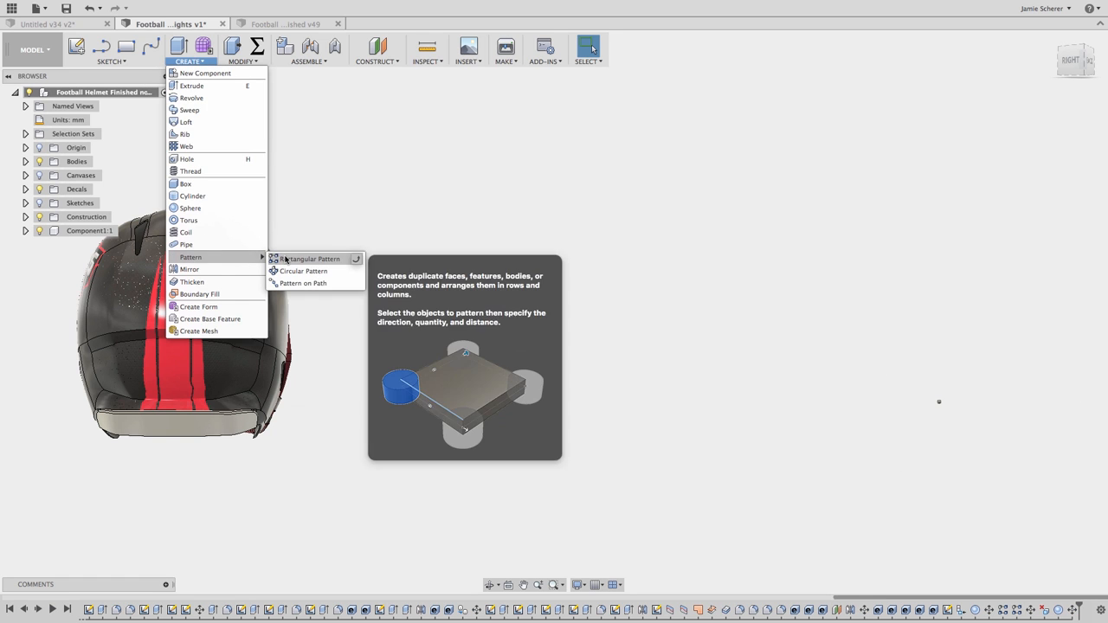
- Pattern the sphere into a 10-by-10 grid spread 190 mm apart
click(310, 259)
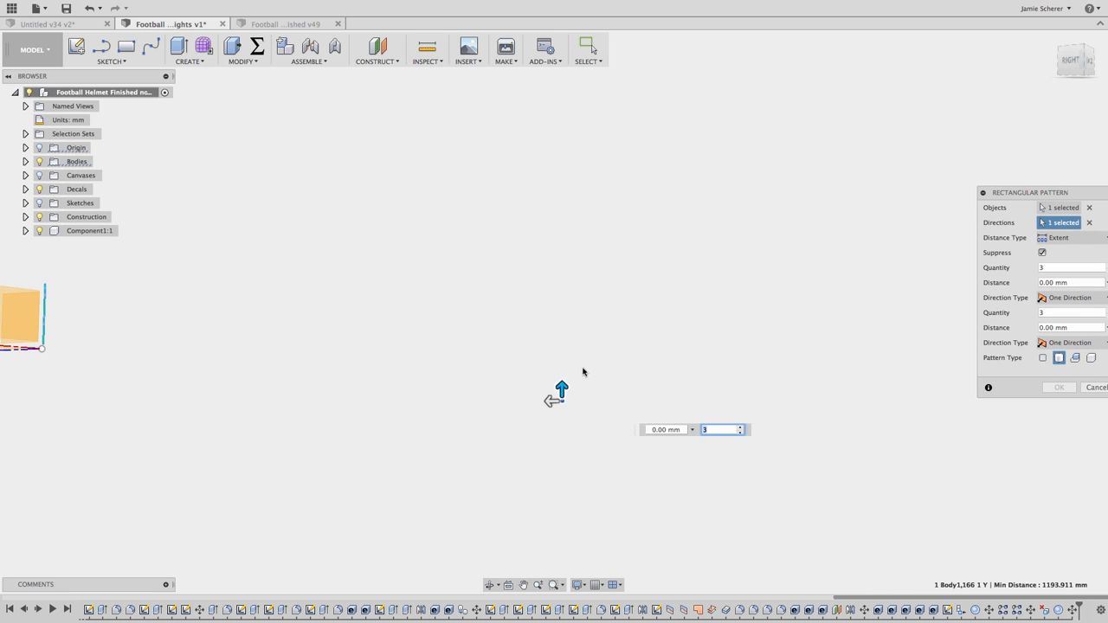
drag(562, 390, 562, 226)
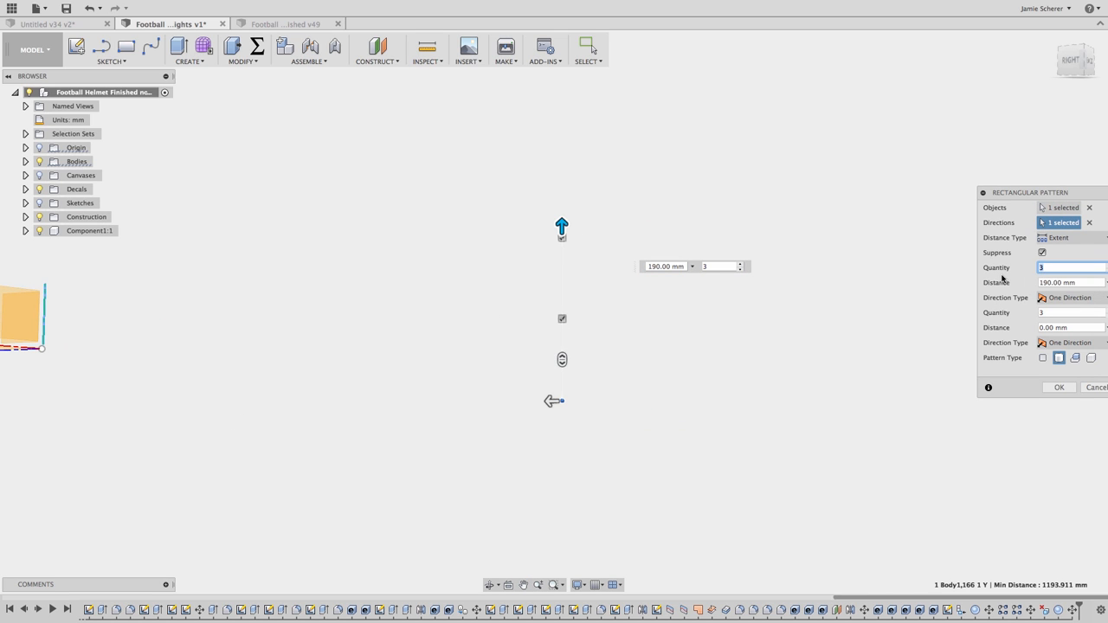
text(10)
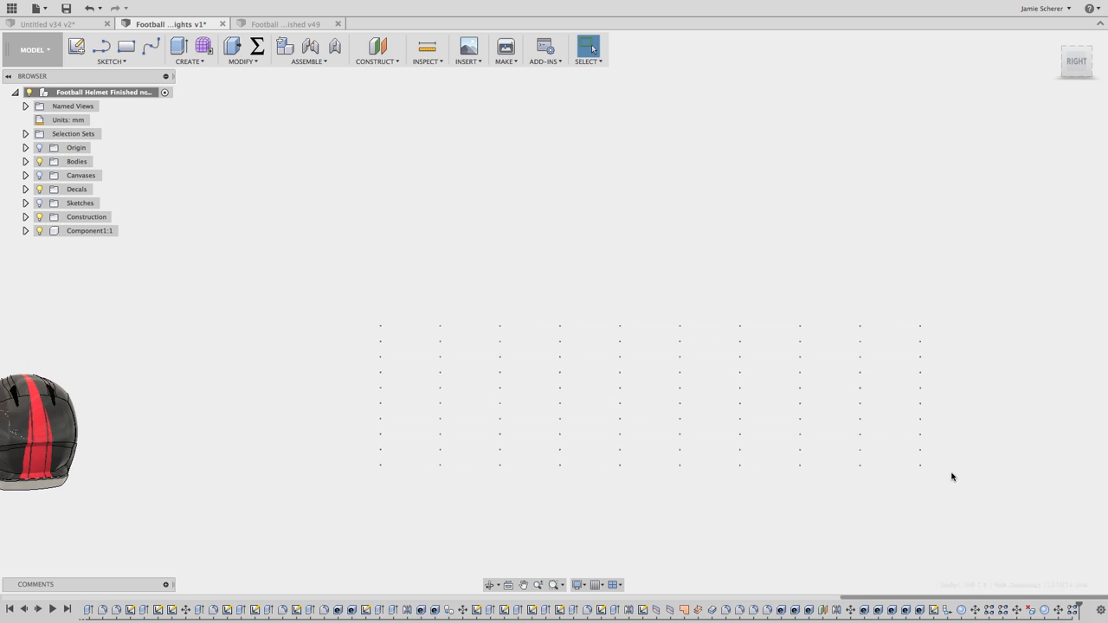
mouse_move(955, 482)
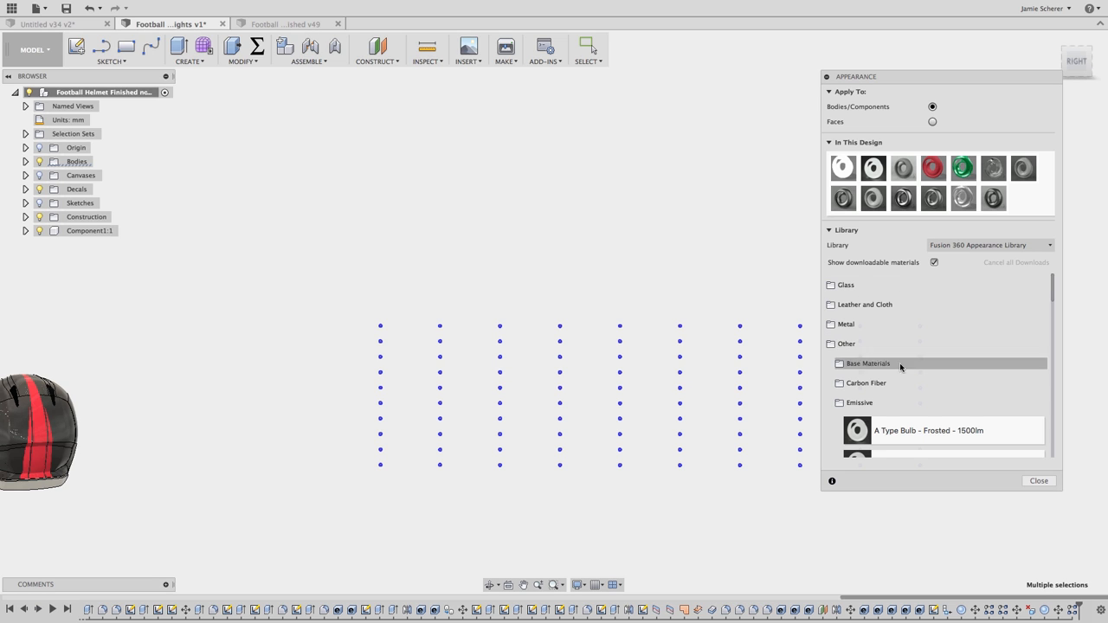
- Apply the Other > Emissive LED appearance to the spheres and close Appearance
scroll(down, 3)
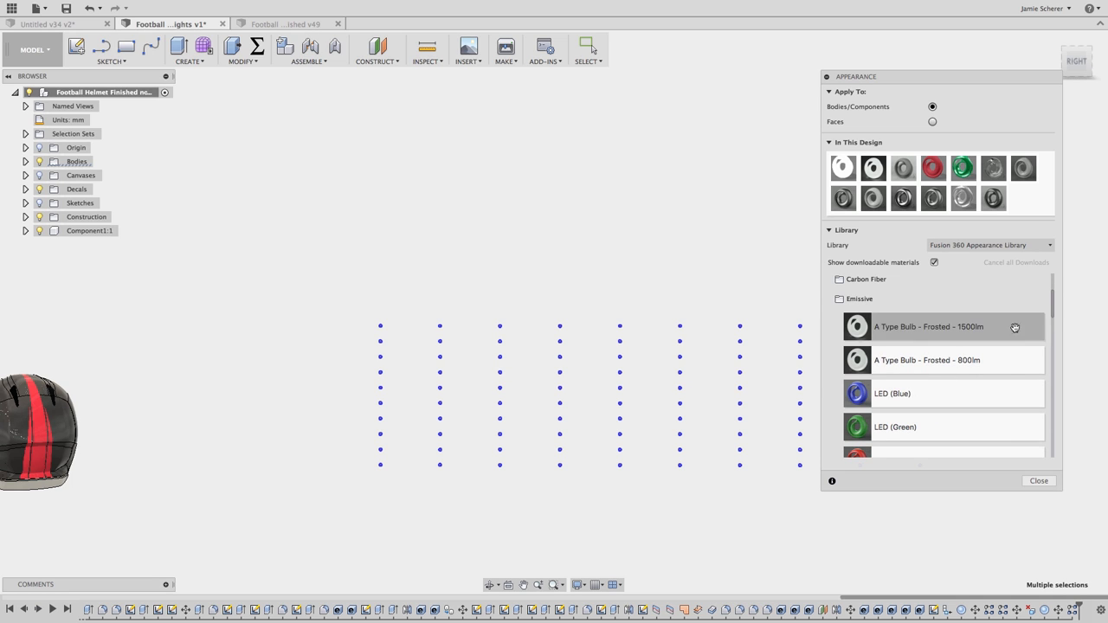
scroll(down, 3)
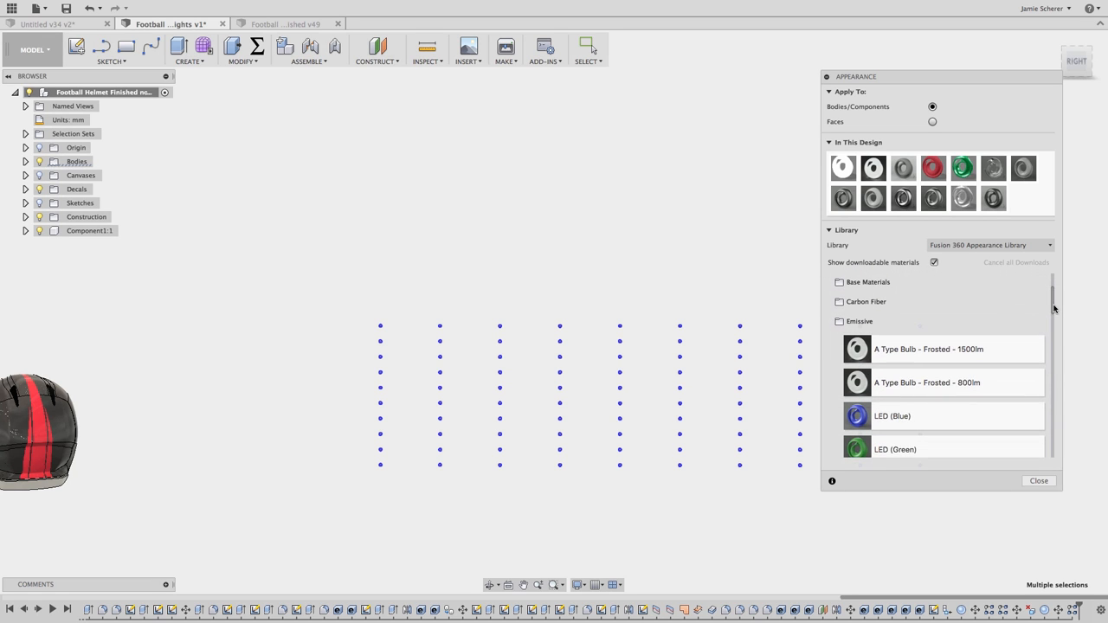
mouse_move(843, 167)
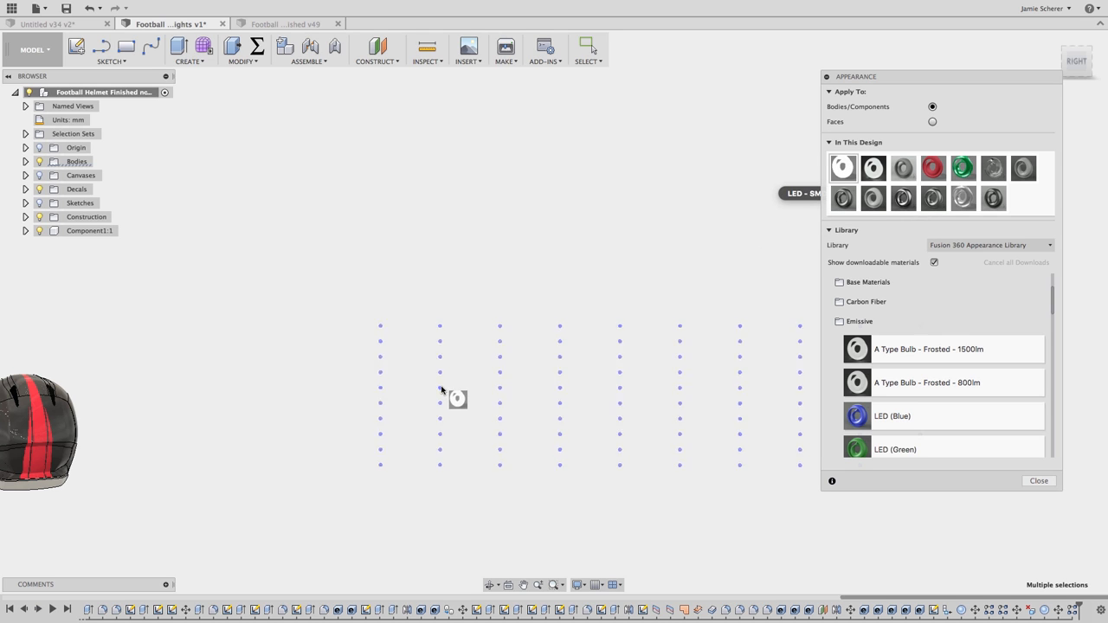
mouse_move(443, 394)
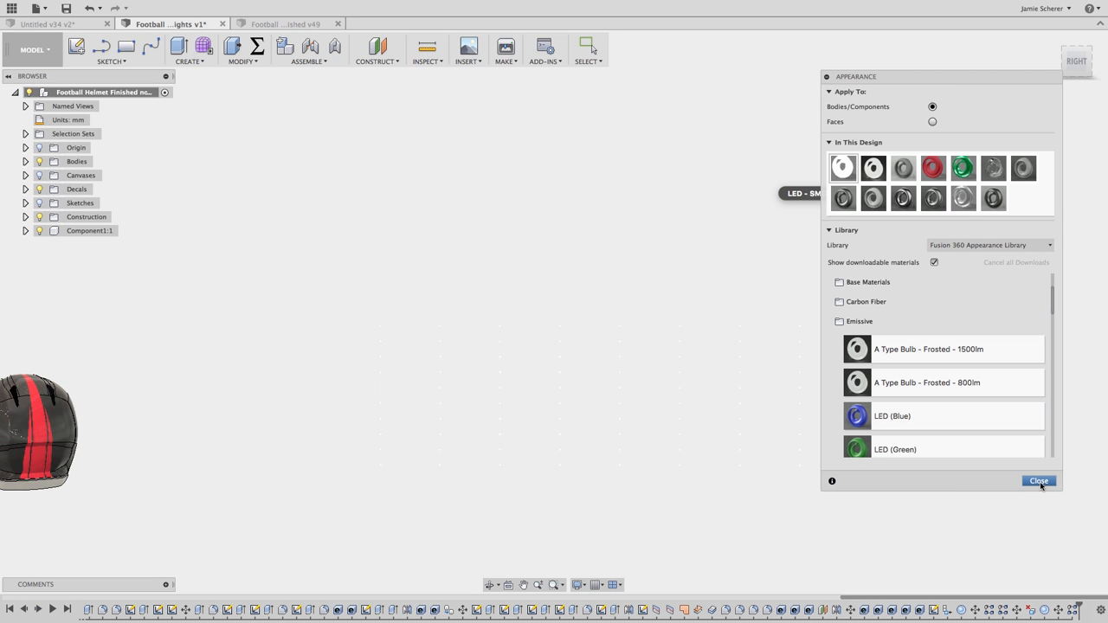
click(1038, 481)
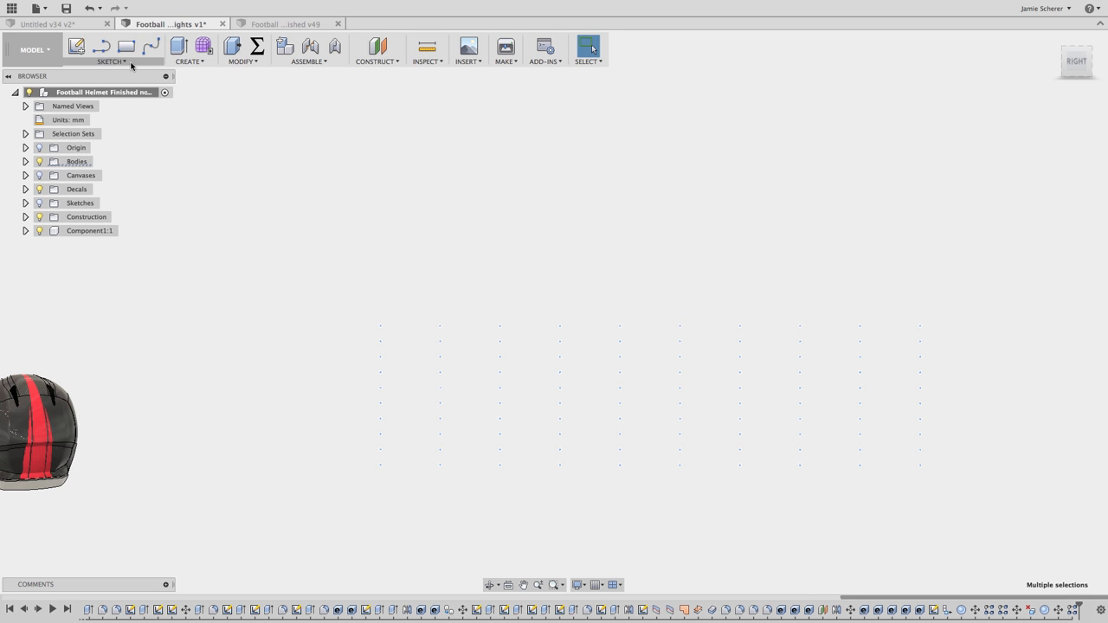
- Pattern the 100 spheres into 10 symmetric layers spanning 650 mm in depth
click(189, 50)
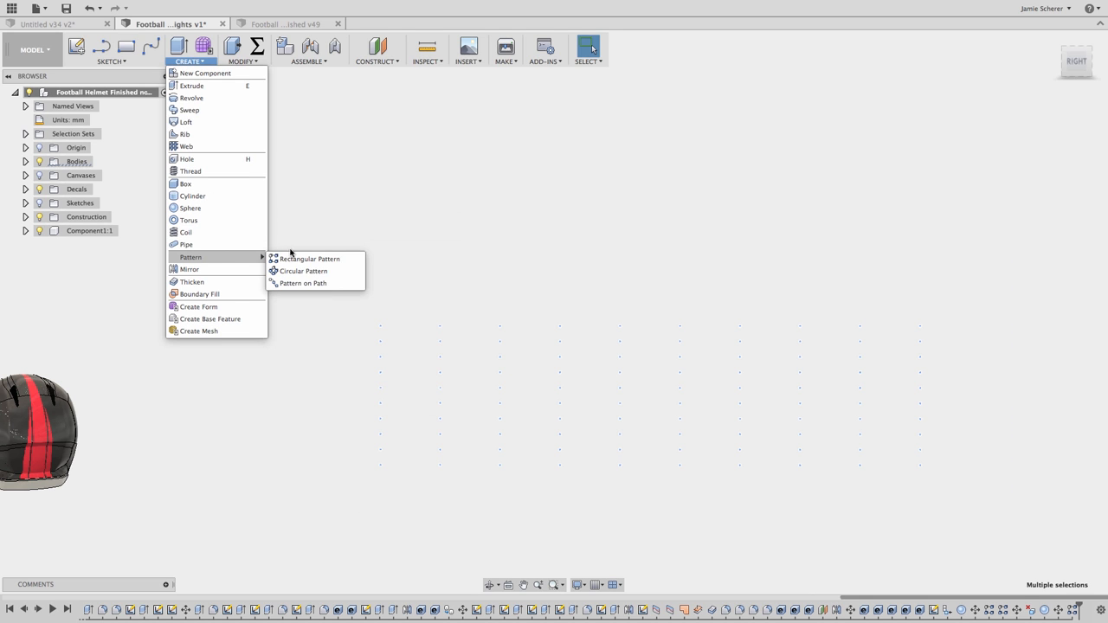
click(309, 259)
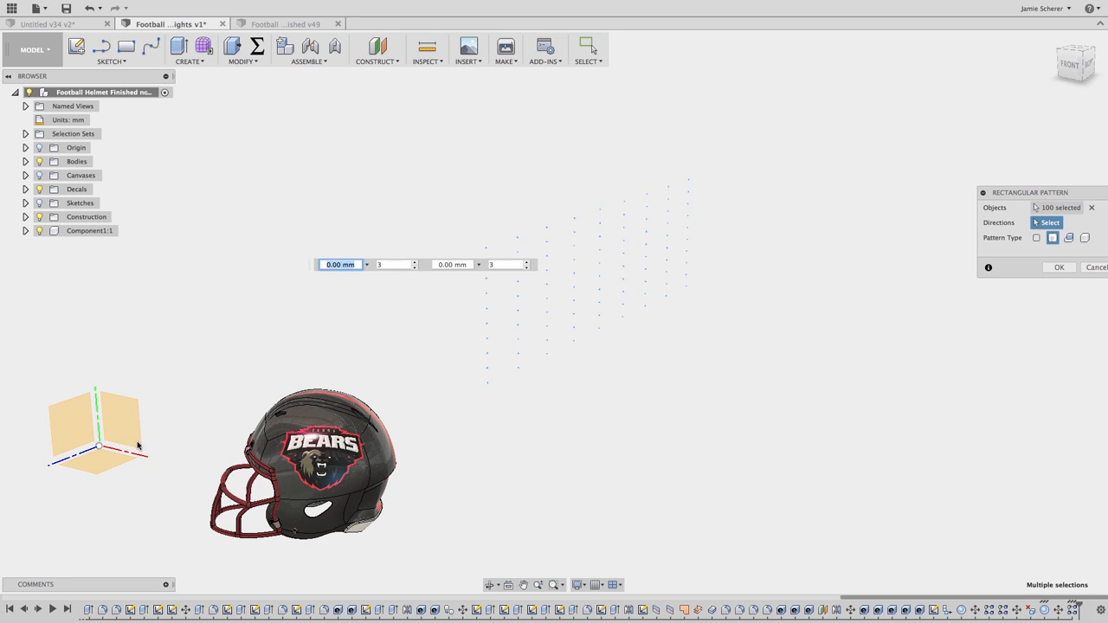
click(1069, 297)
text(10)
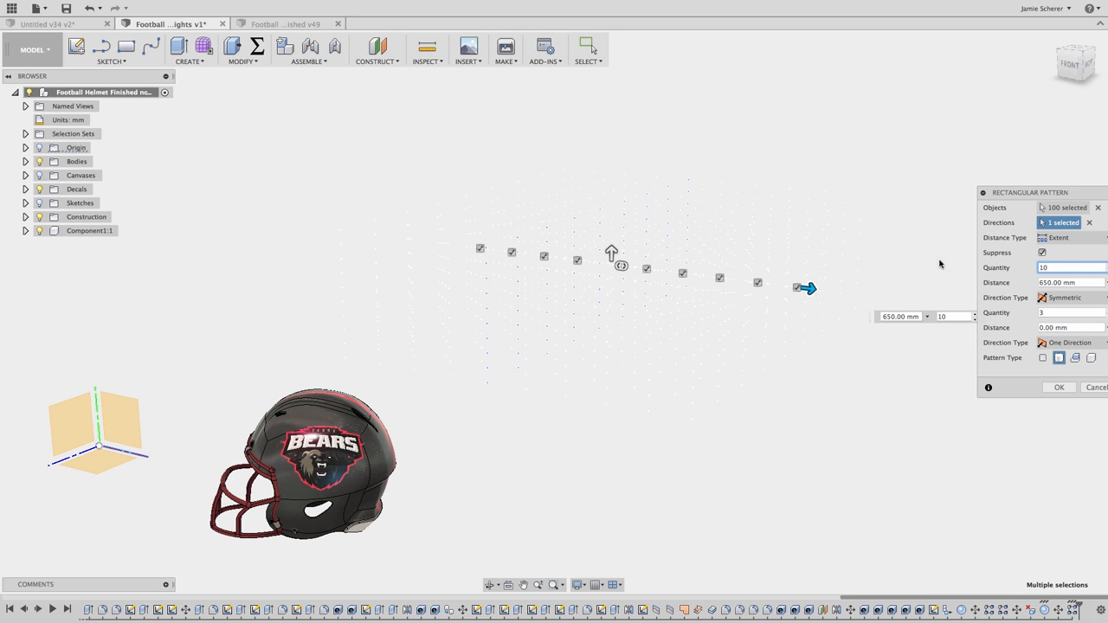
drag(806, 288, 910, 302)
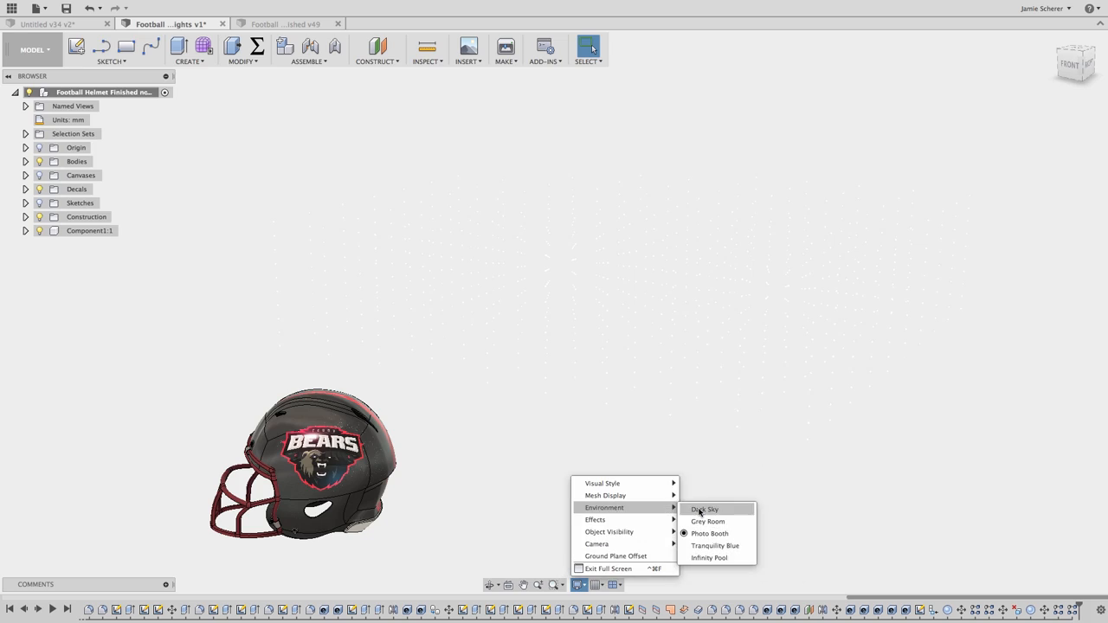
- Try the Dark Sky environment, revert to a light one, then enter the Render workspace
click(704, 509)
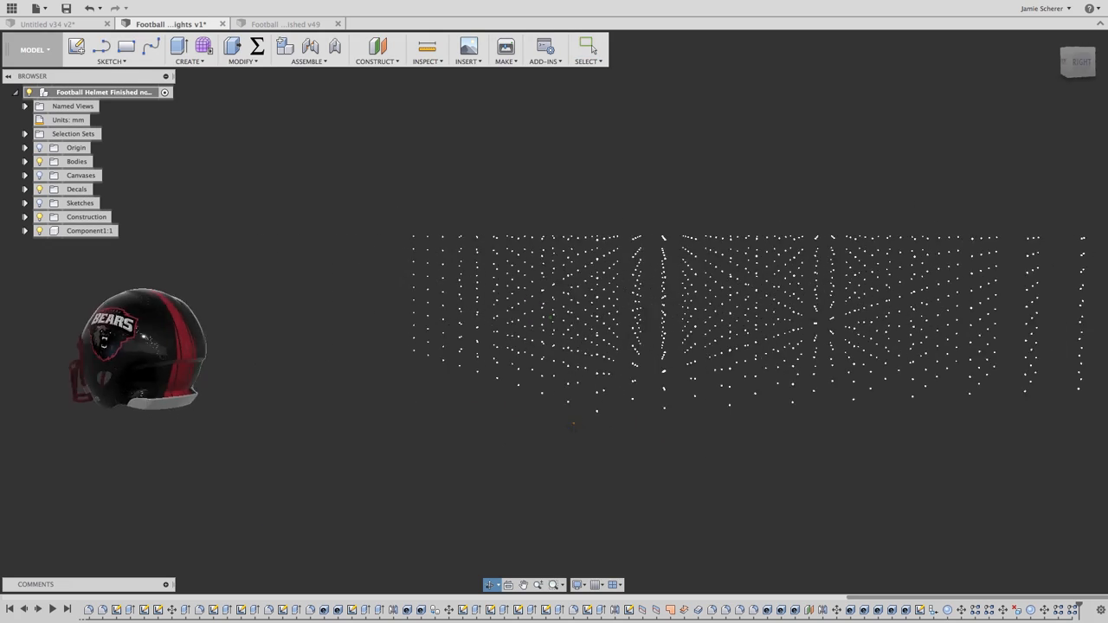
click(580, 585)
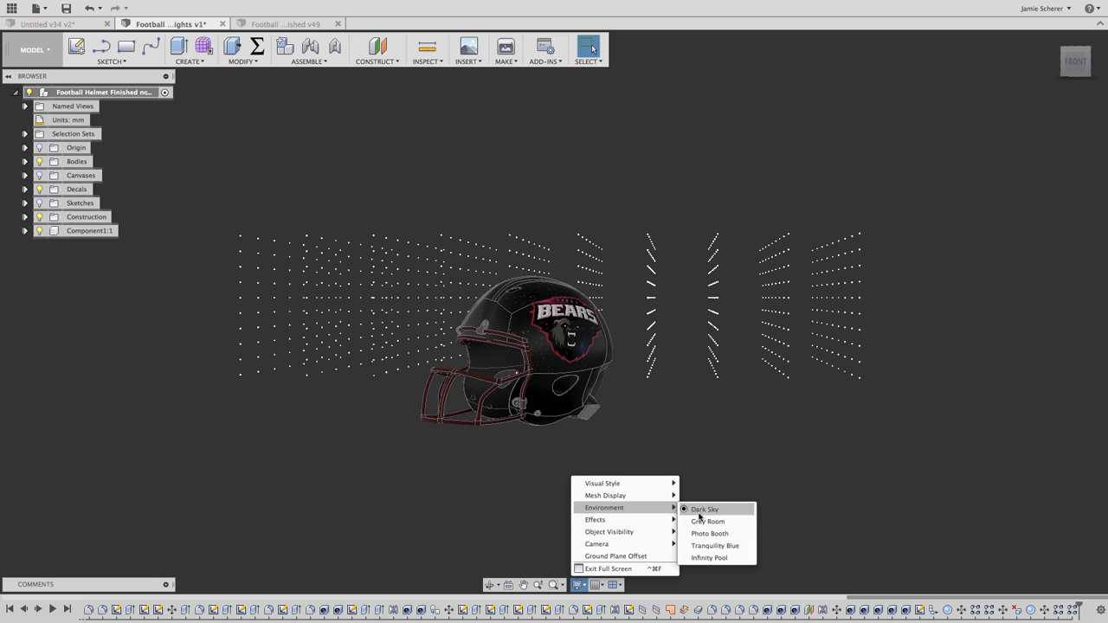
click(33, 49)
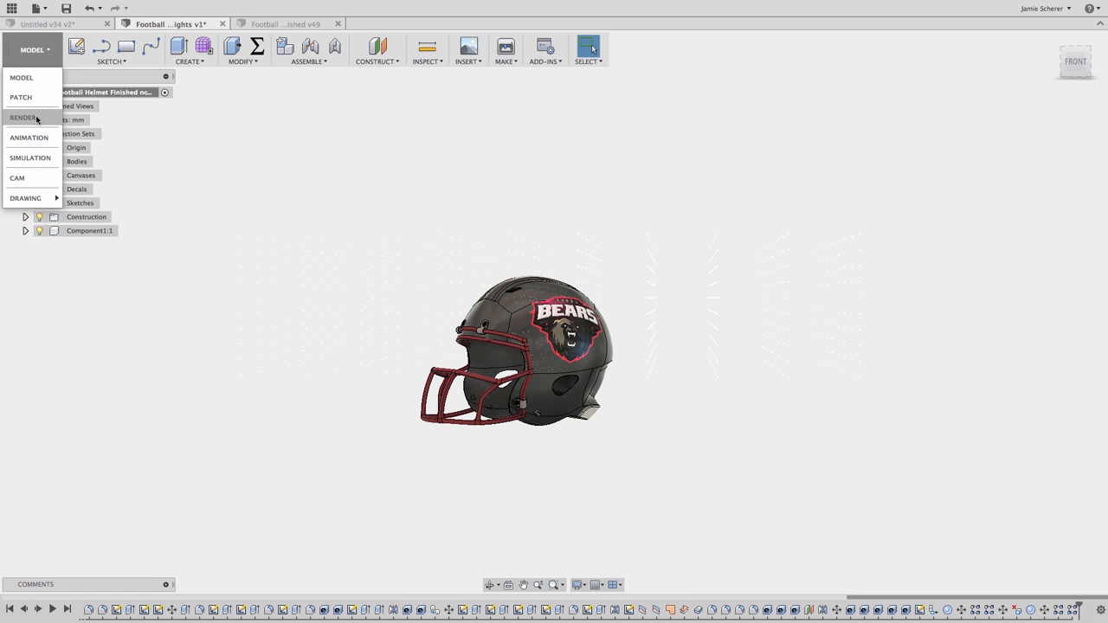
click(24, 116)
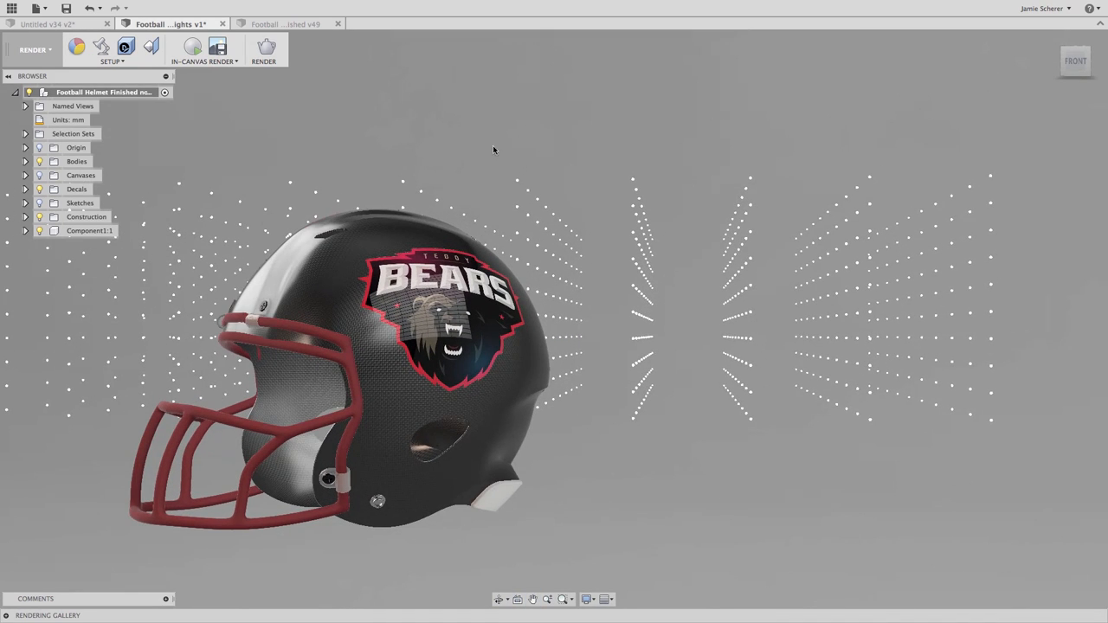
- In Scene Settings, browse the Environment Library, then set Brightness to 100 lx
click(102, 47)
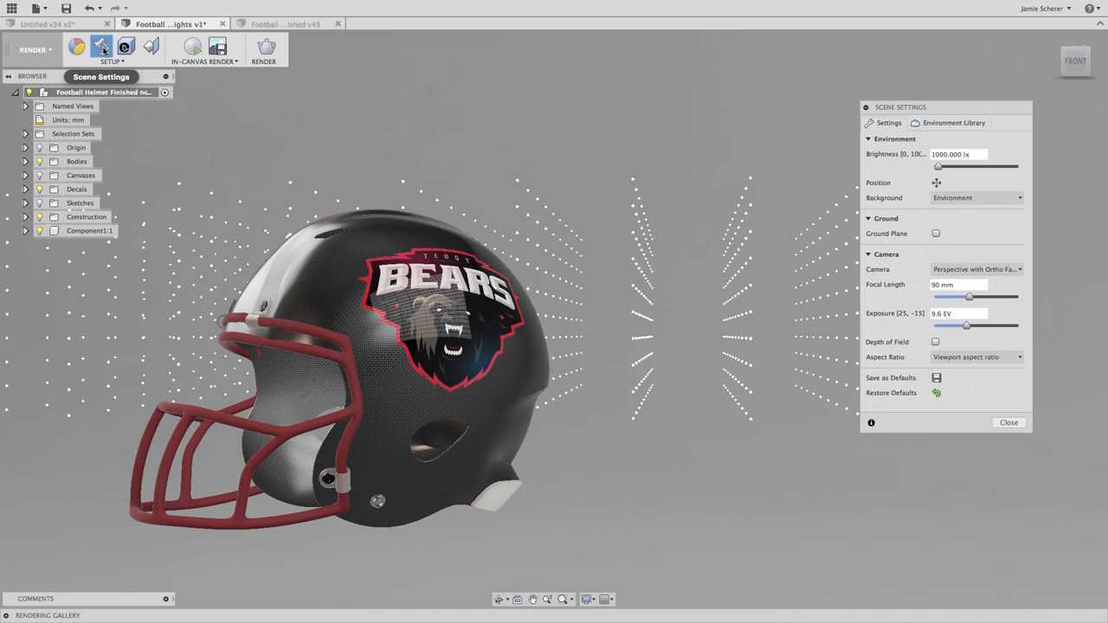
mouse_move(792, 313)
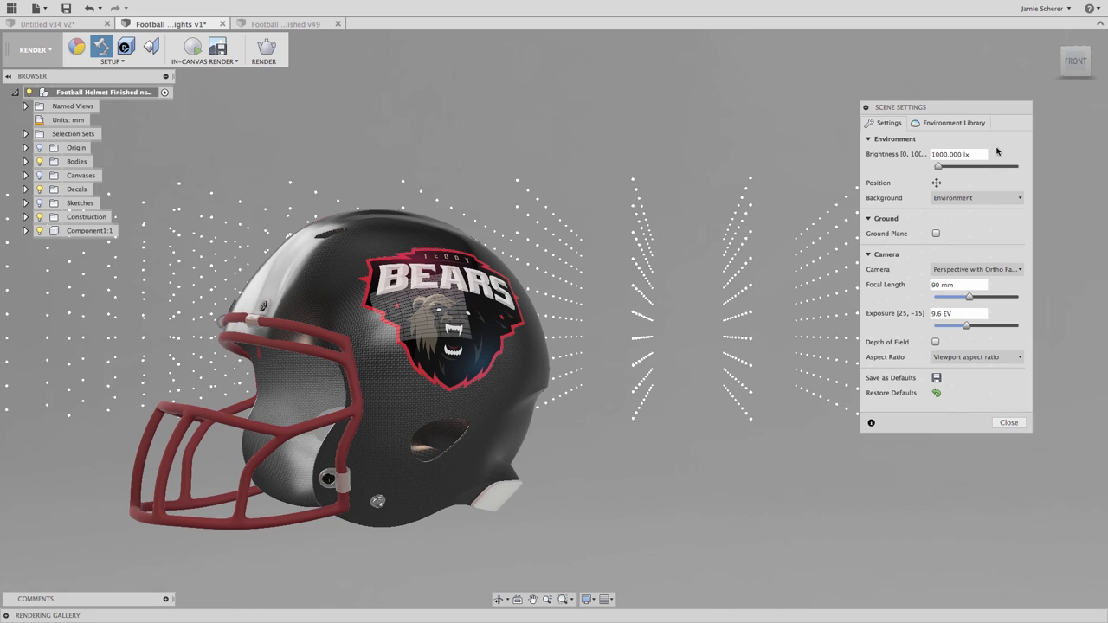
click(954, 123)
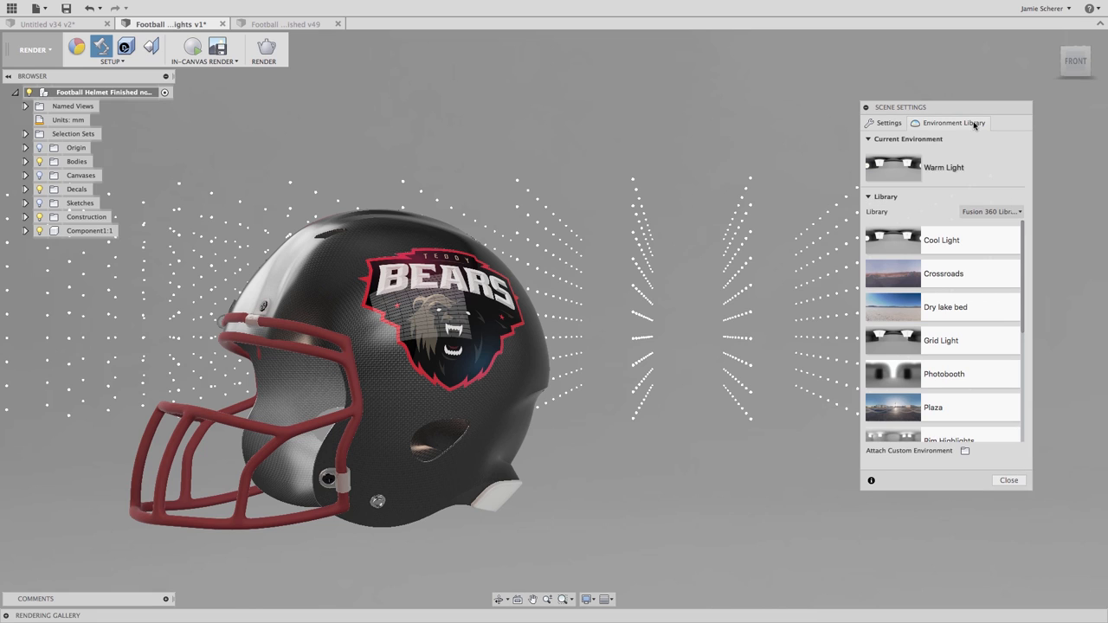
click(890, 122)
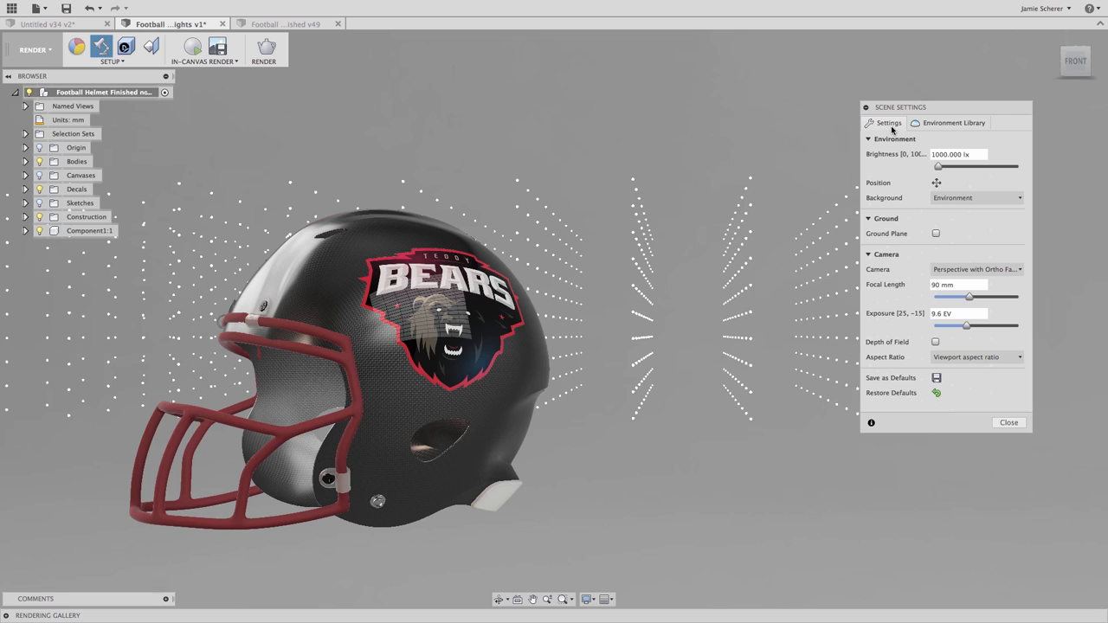
click(959, 154)
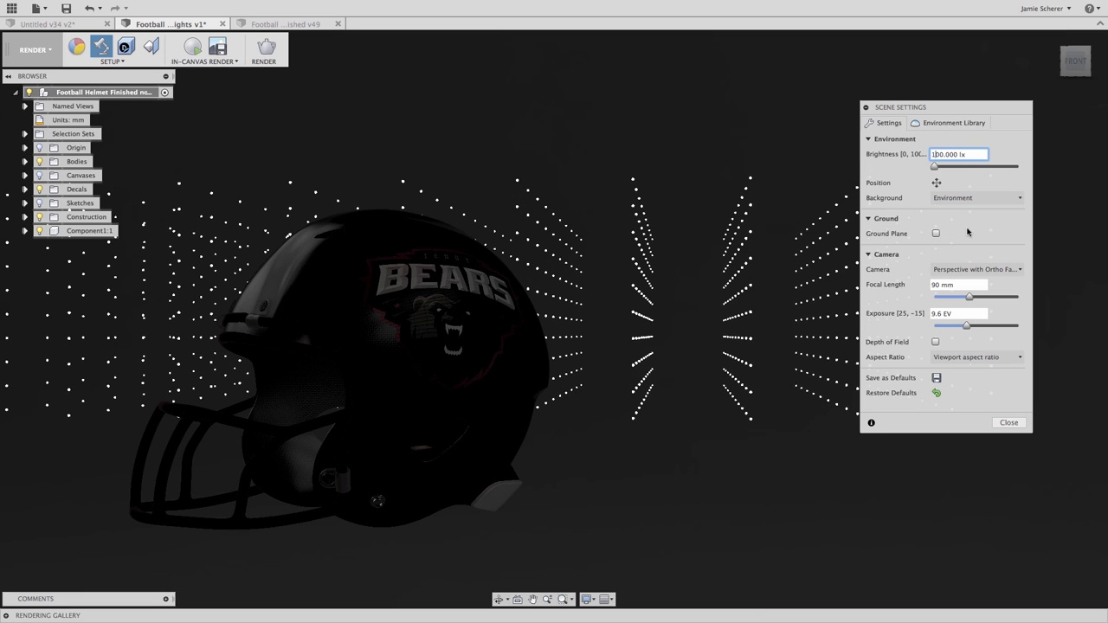
- Enable Ground Plane, toggling Reflections off and back on, with Roughness 1.0
click(936, 234)
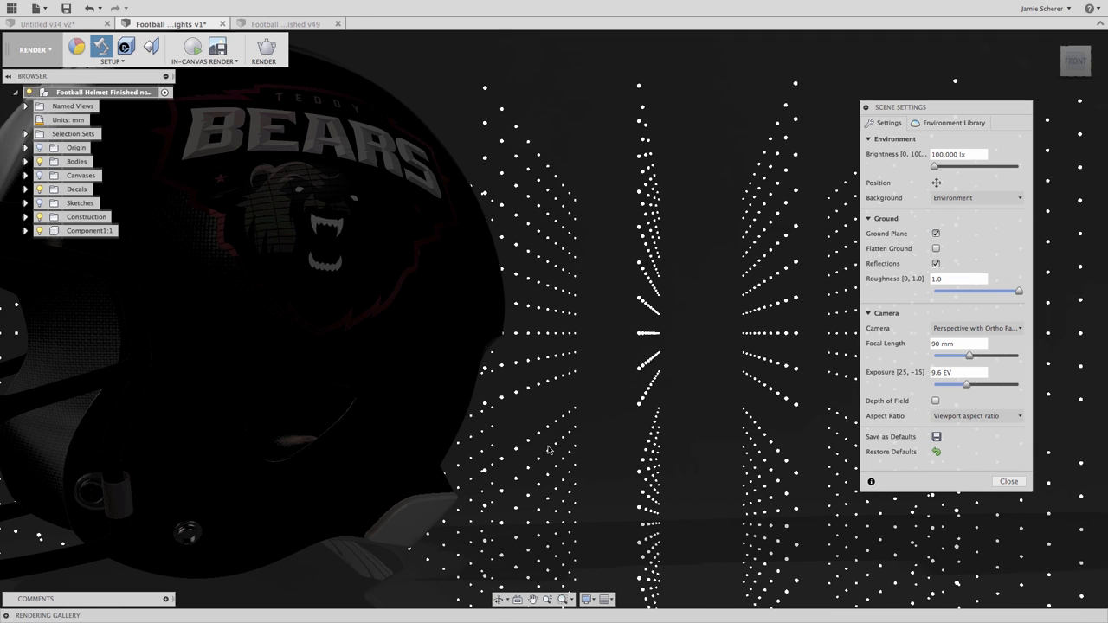
mouse_move(788, 379)
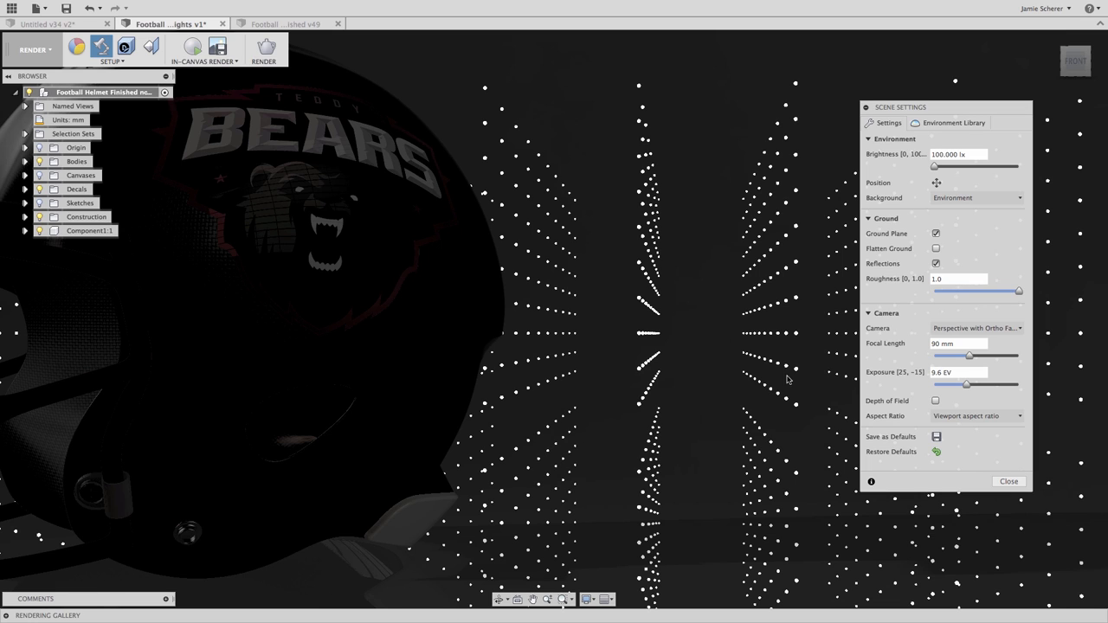
click(936, 263)
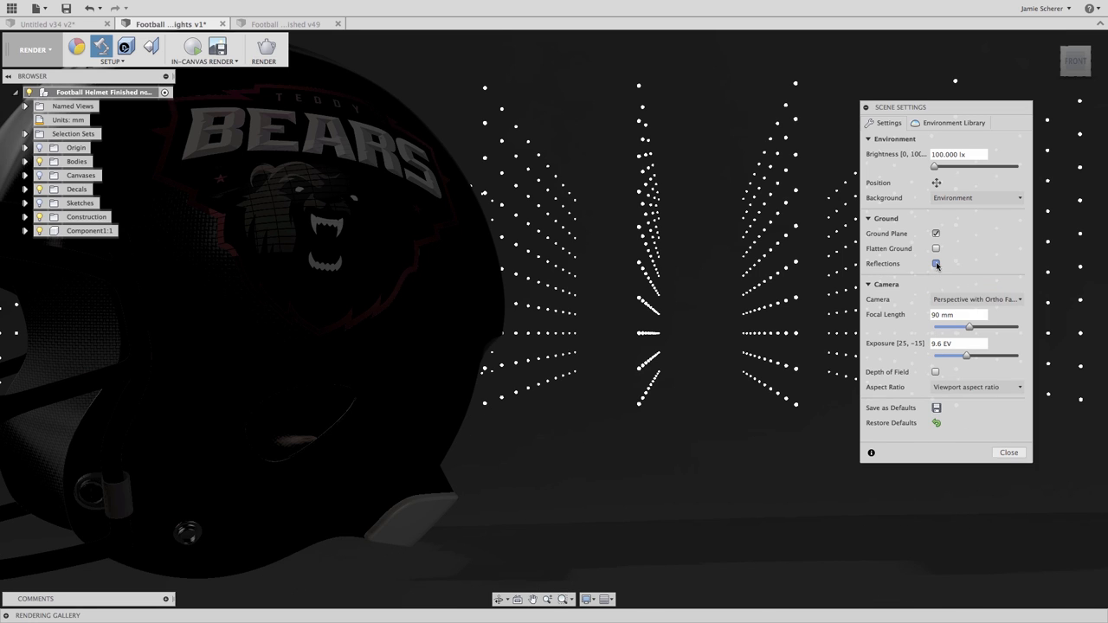
click(936, 263)
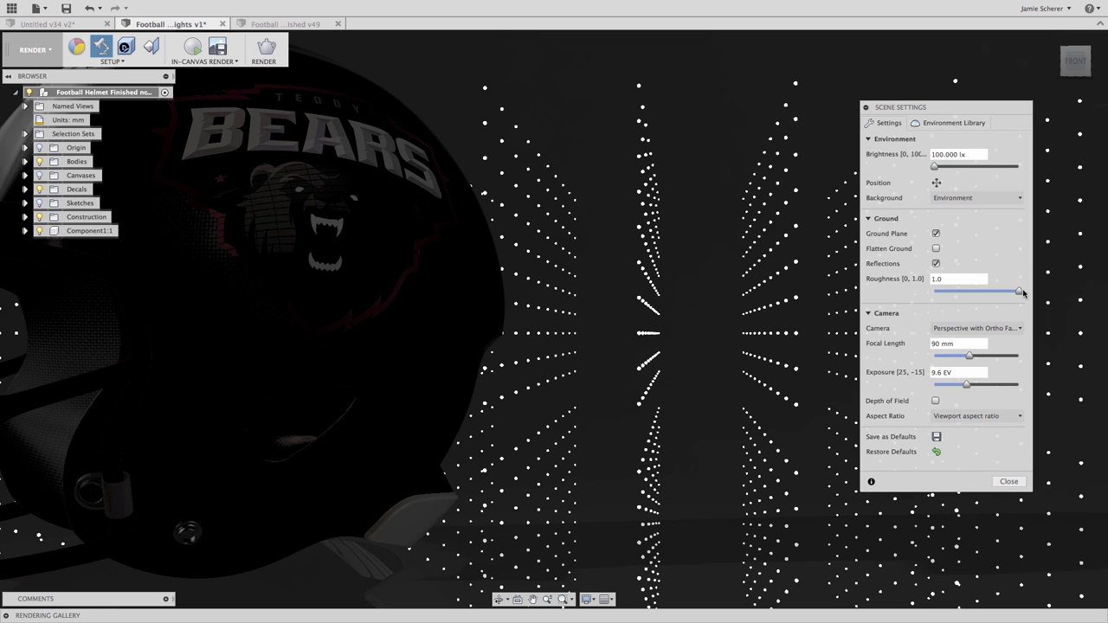
mouse_move(1002, 311)
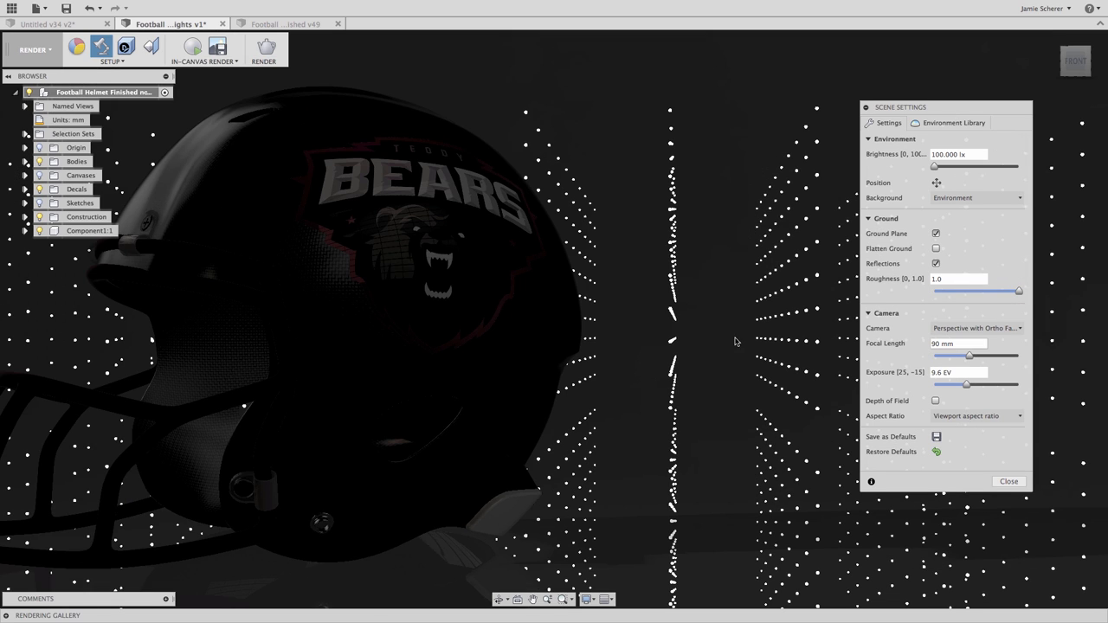
mouse_move(253, 82)
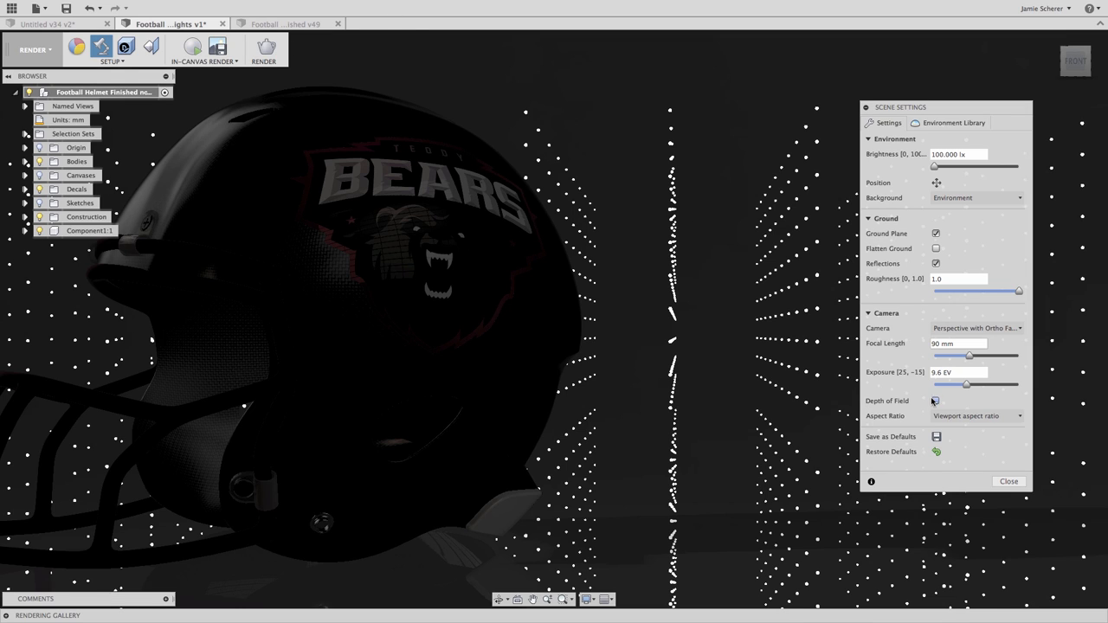
- Enable Depth of Field with 0.500 blur and Center of Focus, then close Scene Settings
click(936, 400)
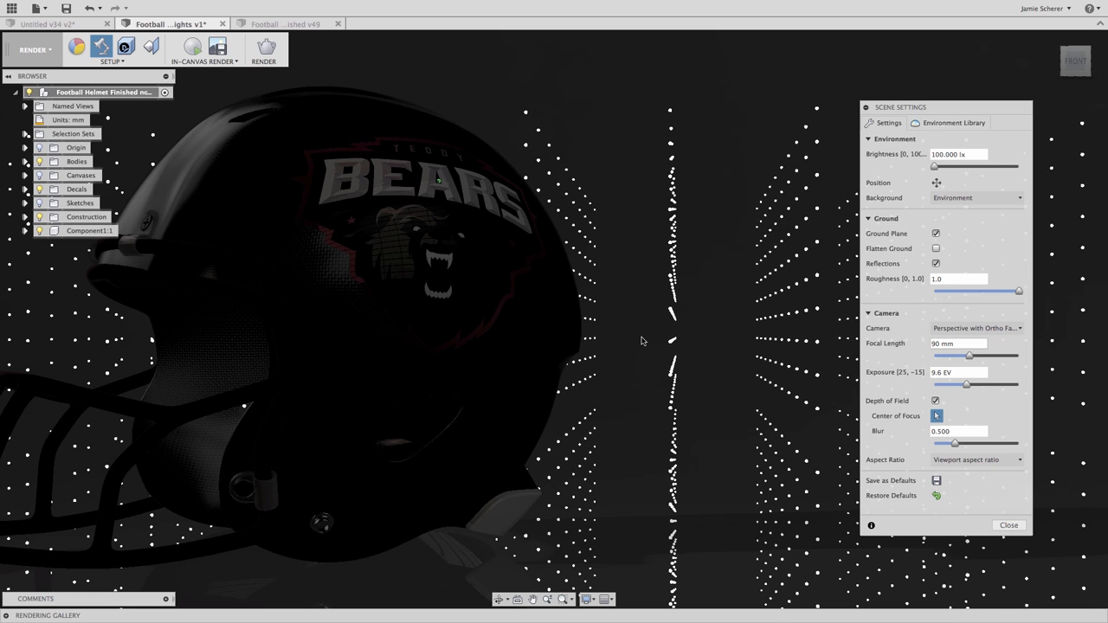
mouse_move(619, 307)
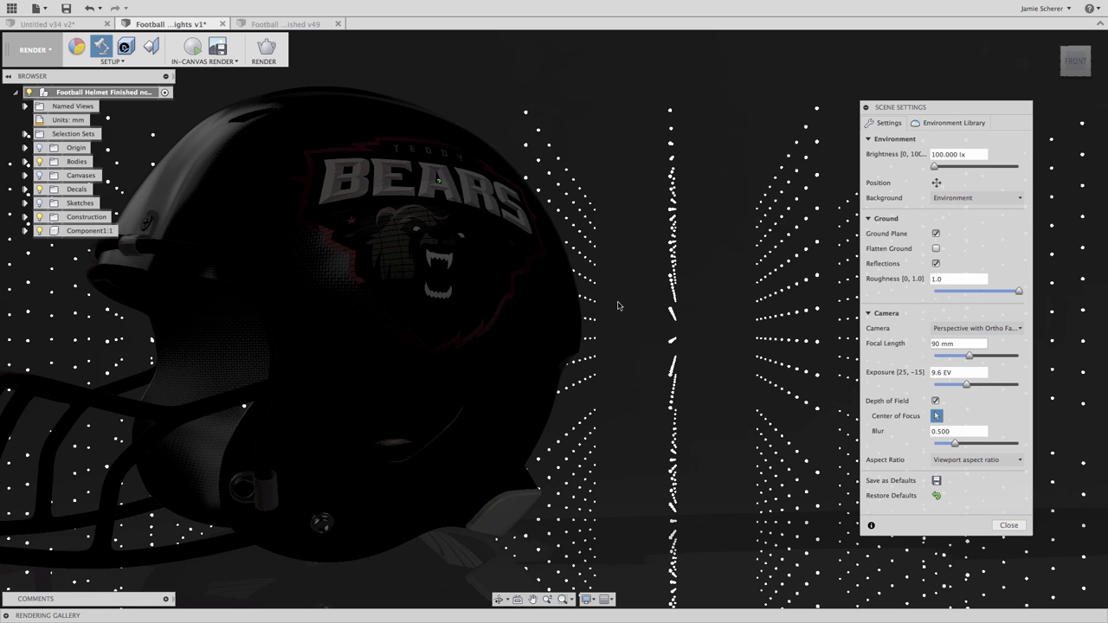
mouse_move(451, 255)
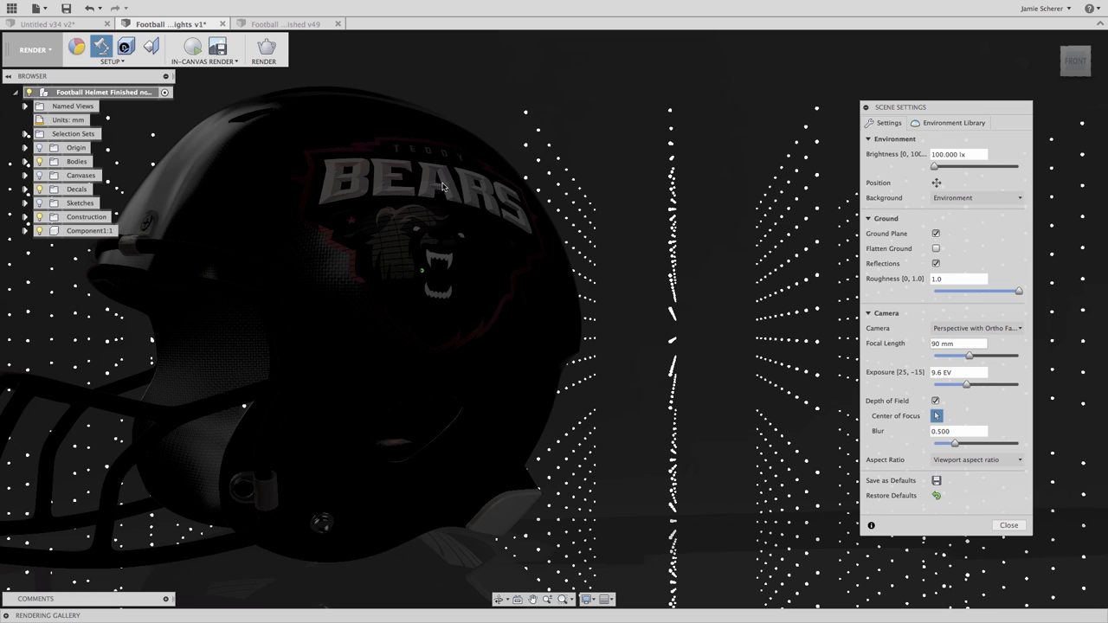
mouse_move(454, 233)
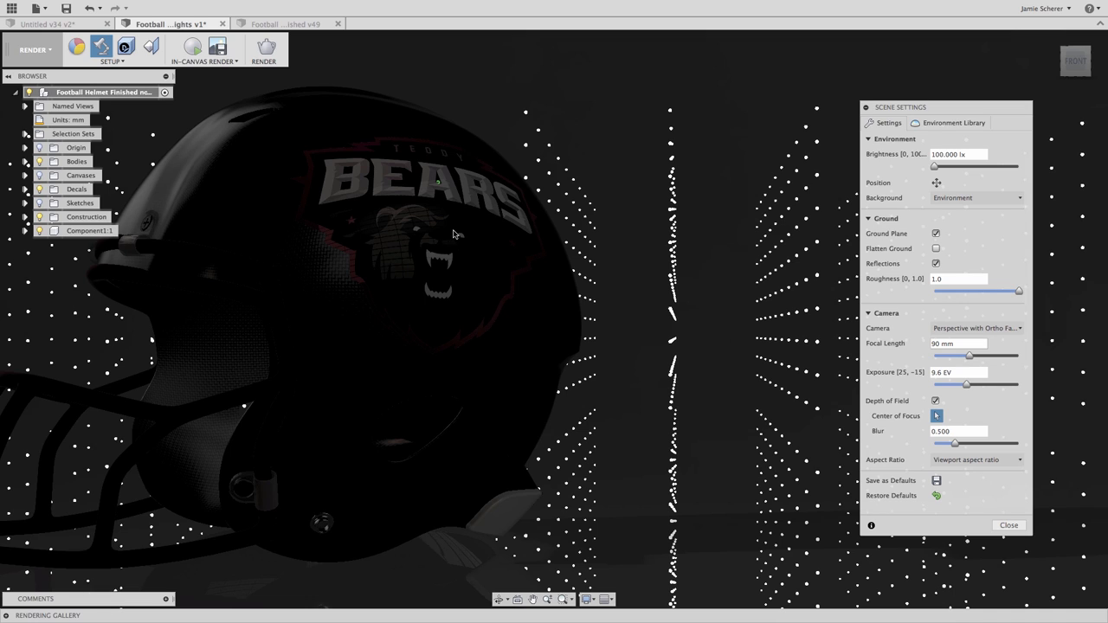
mouse_move(487, 229)
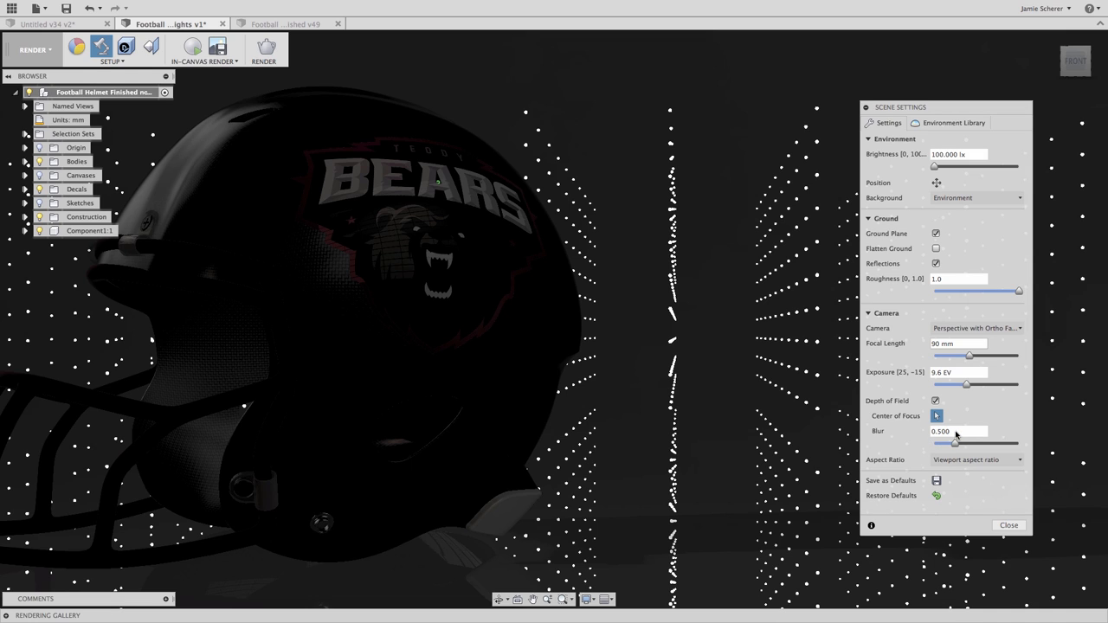
mouse_move(956, 436)
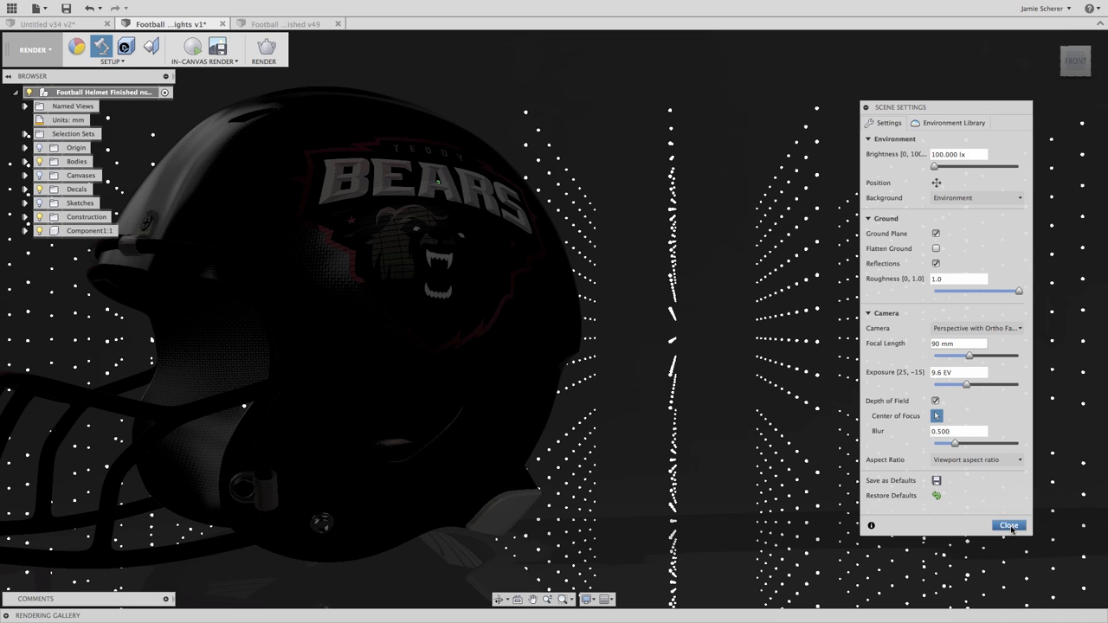
click(1008, 525)
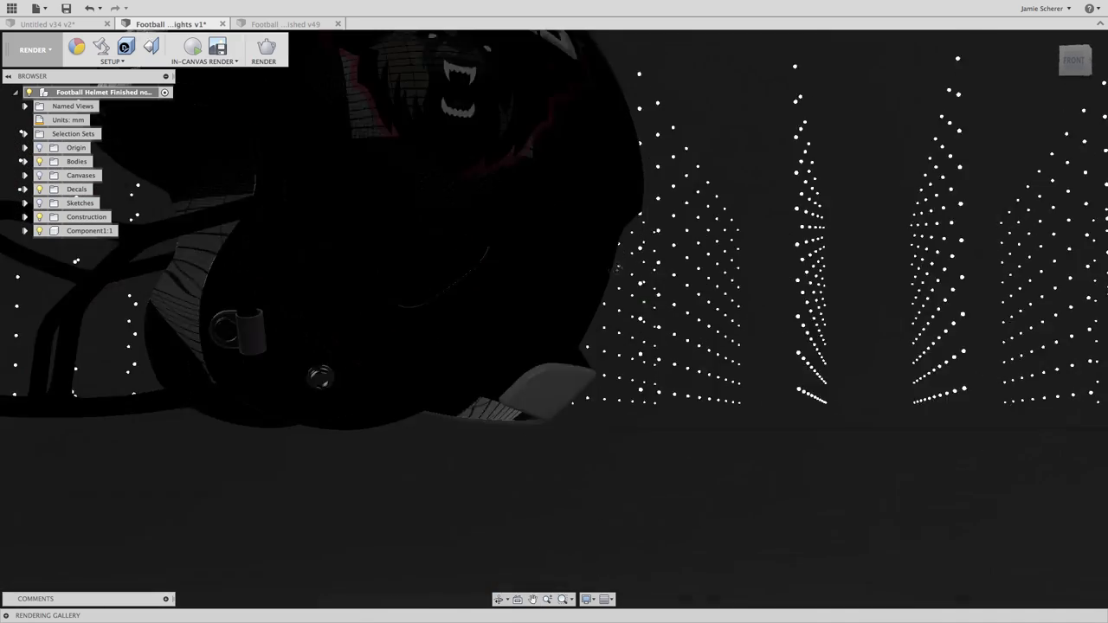